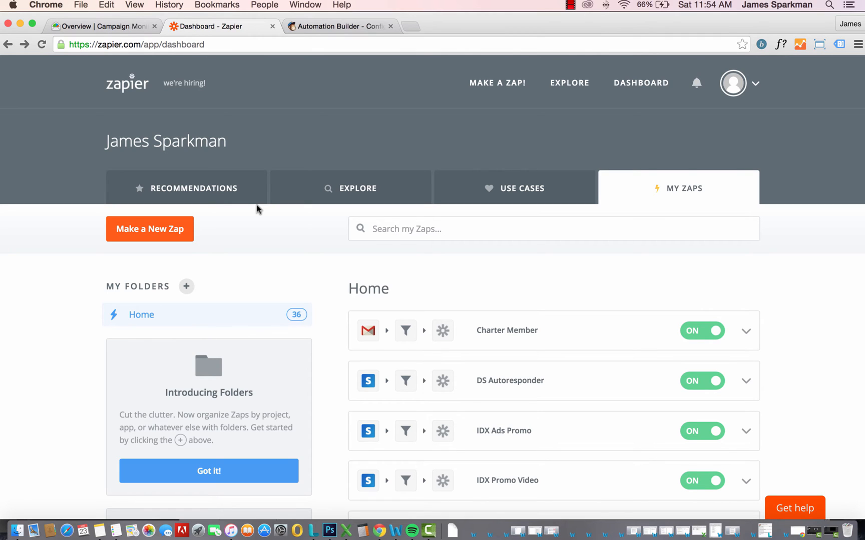
{"action": "mouse_move", "coordinate": [225, 233]}
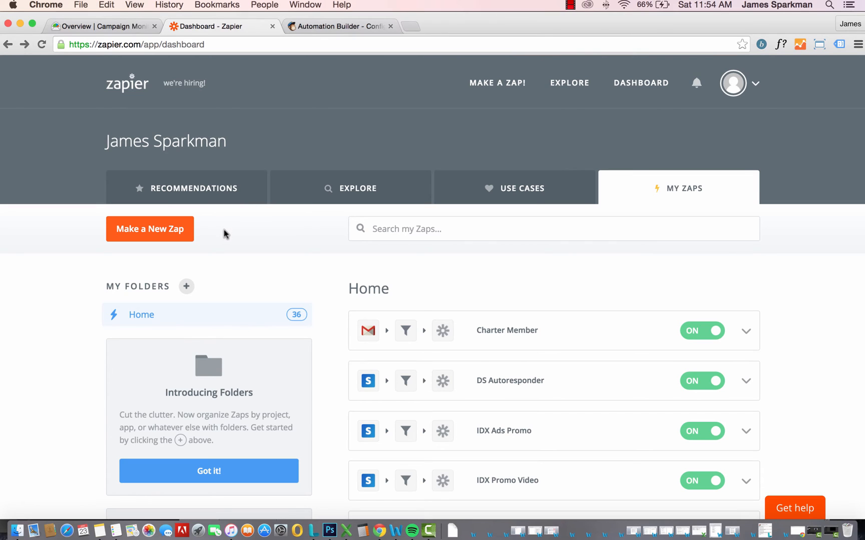
- Start a new Zap and pick Stripe with its New Event trigger
{"action": "left_click", "coordinate": [150, 230]}
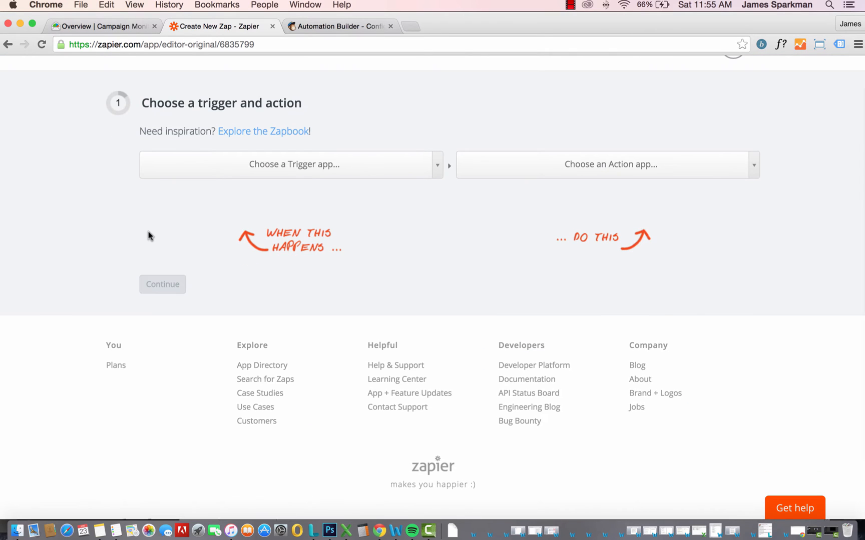
{"action": "left_click", "coordinate": [291, 164]}
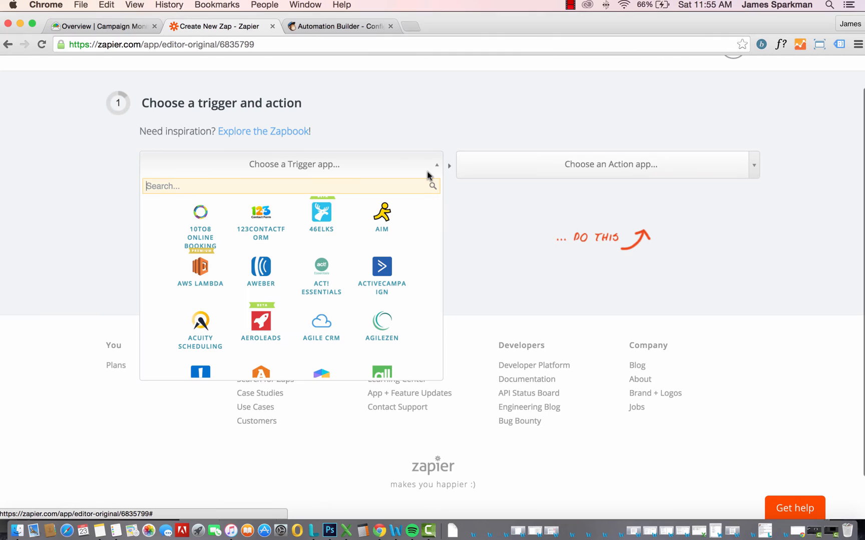
{"action": "type", "text": "stri"}
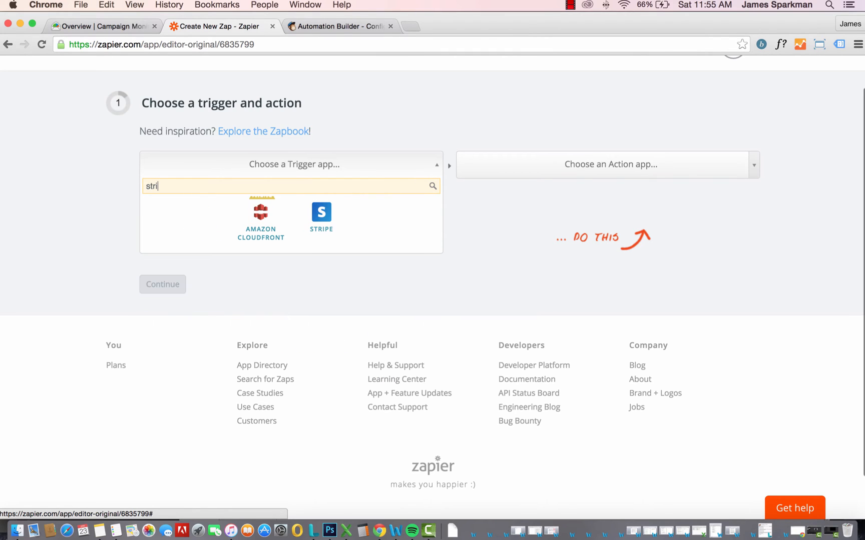
{"action": "left_click", "coordinate": [322, 213]}
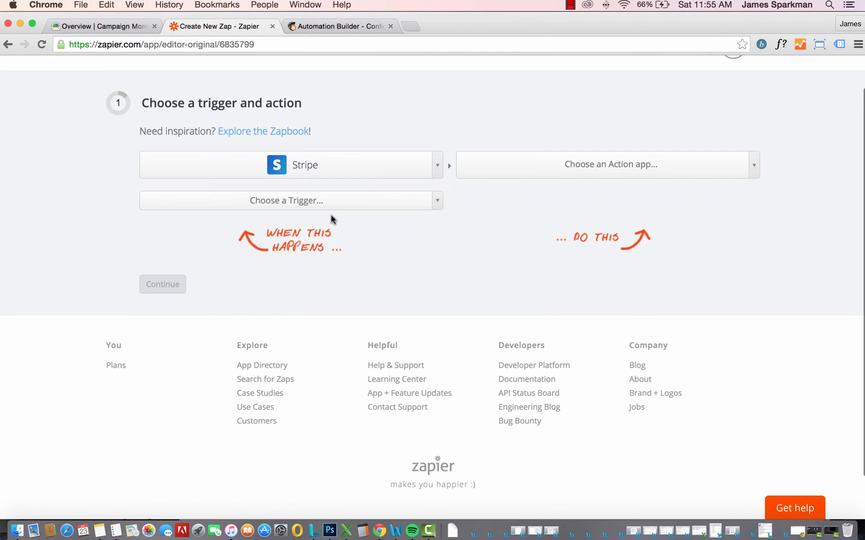
{"action": "left_click", "coordinate": [286, 200]}
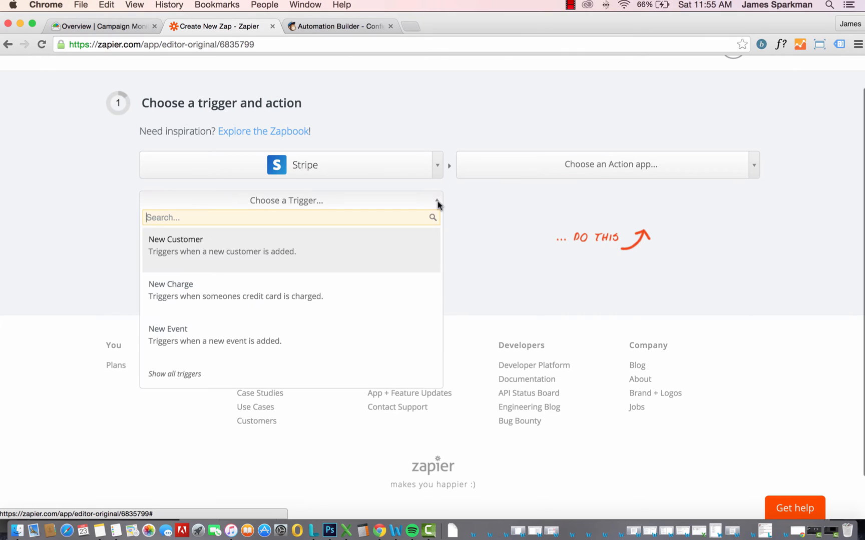
{"action": "mouse_move", "coordinate": [286, 331]}
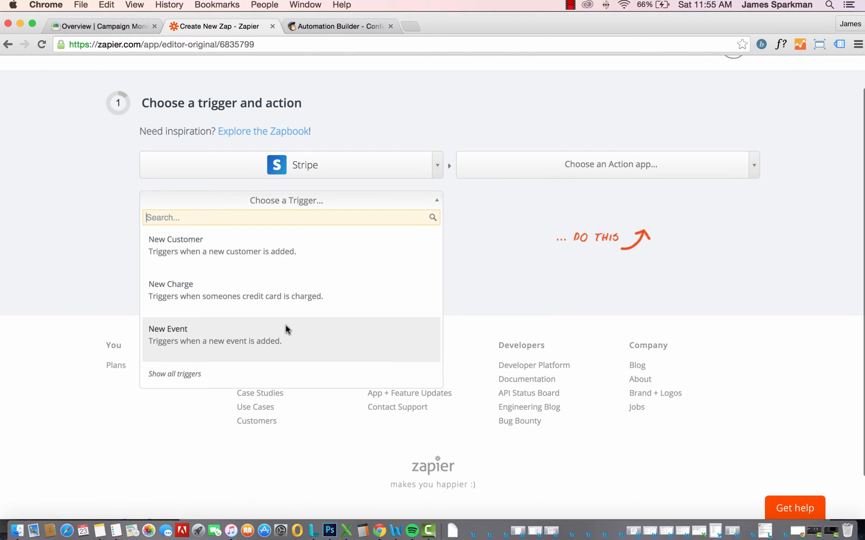
{"action": "mouse_move", "coordinate": [252, 346]}
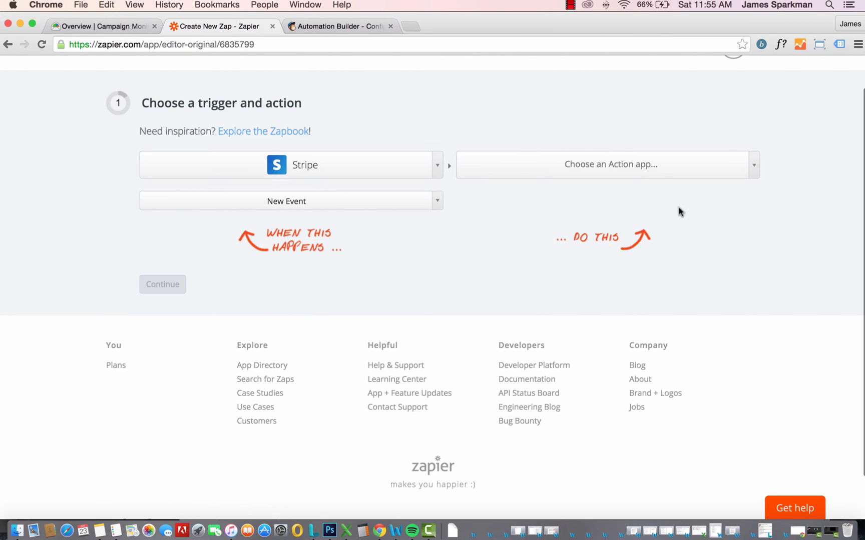
- Choose MailChimp's Add Subscriber as the action and confirm the trigger-action pairing
{"action": "left_click", "coordinate": [608, 164]}
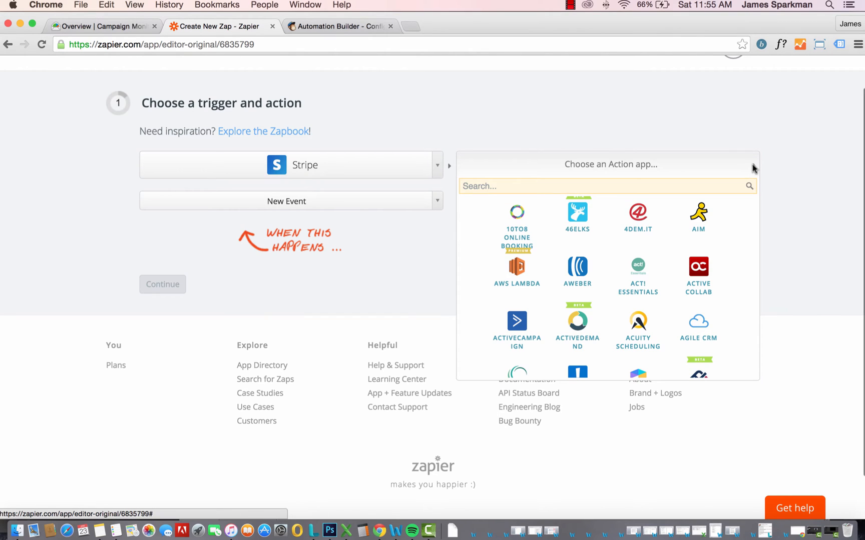
{"action": "type", "text": "mailc"}
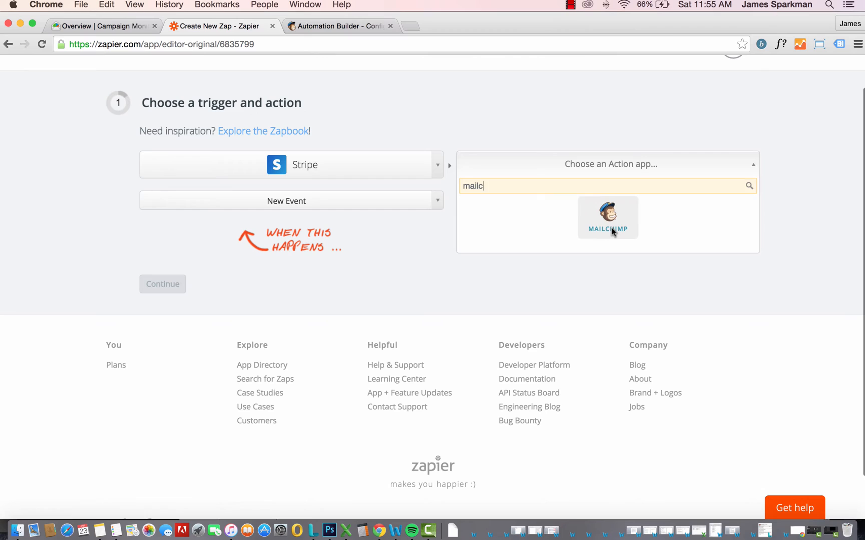
{"action": "left_click", "coordinate": [607, 218]}
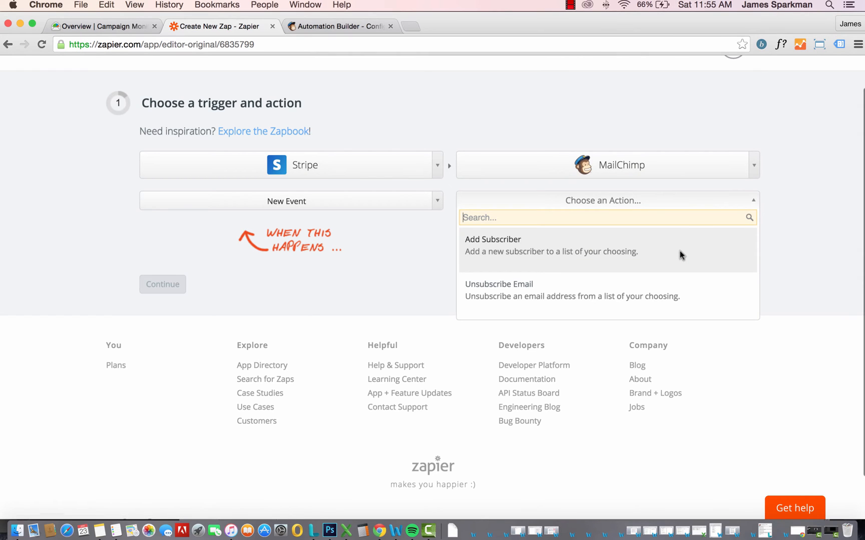
{"action": "left_click", "coordinate": [492, 240]}
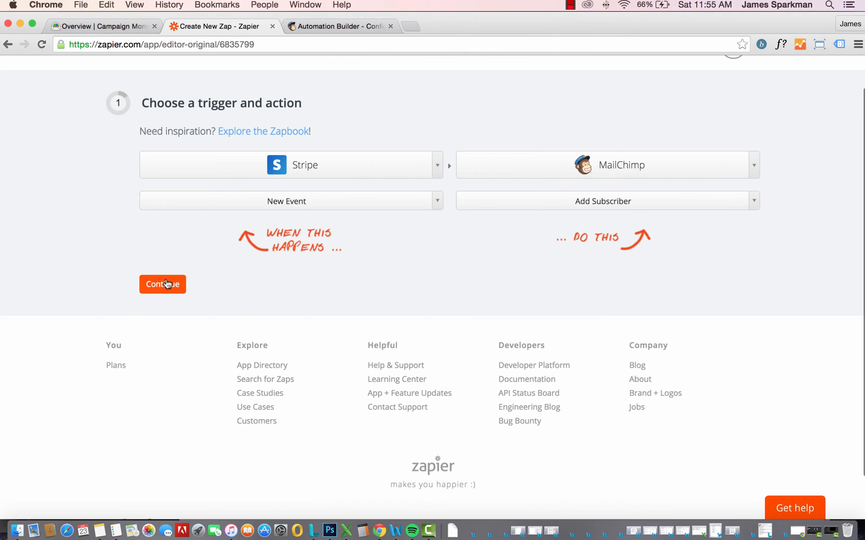
{"action": "left_click", "coordinate": [162, 284]}
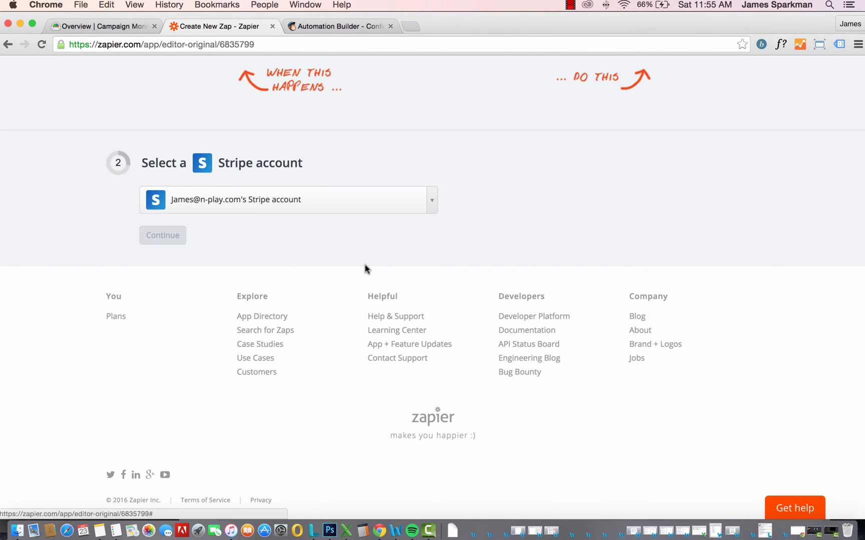
- Confirm the existing Stripe and MailChimp accounts for the Zap
{"action": "left_click", "coordinate": [162, 235]}
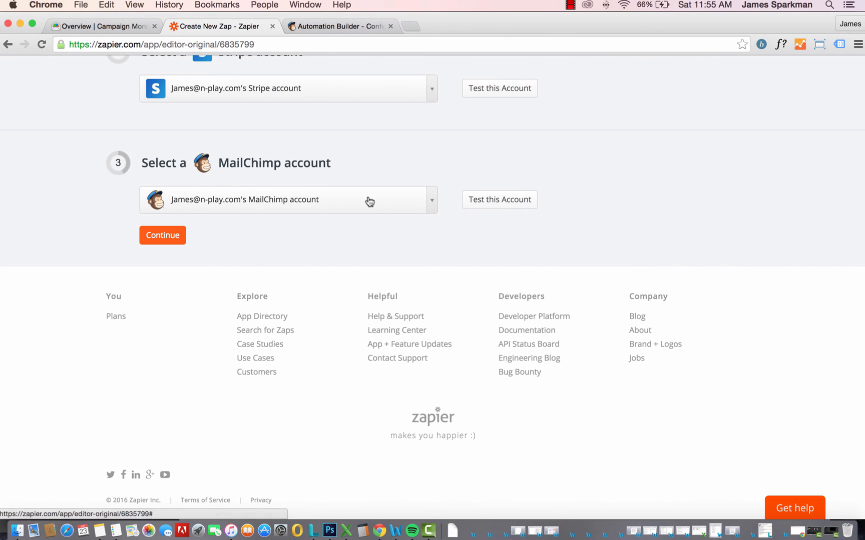
{"action": "left_click", "coordinate": [162, 235]}
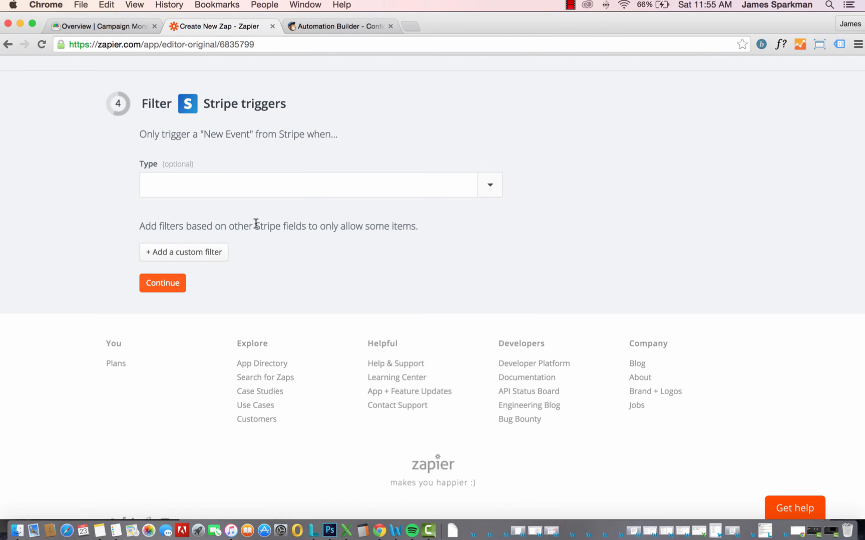
- Limit the Stripe trigger Type to customer.subscription.created events
{"action": "left_click", "coordinate": [491, 186]}
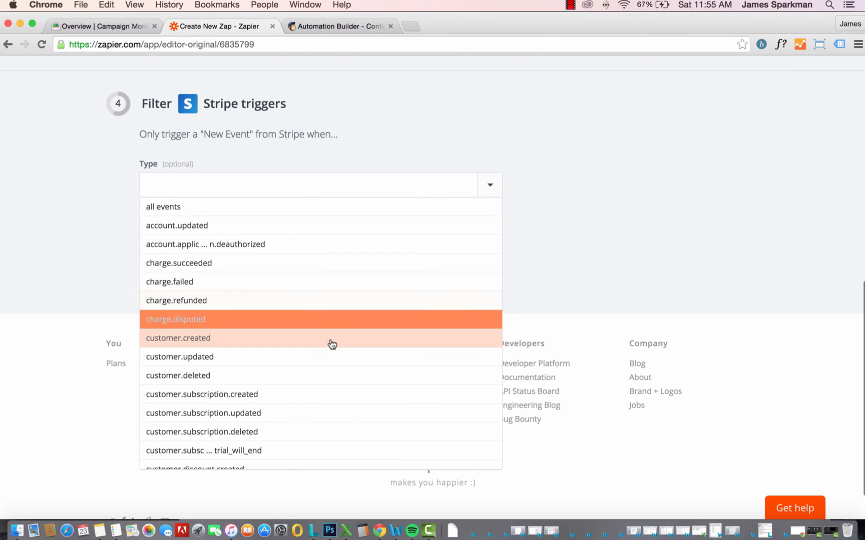
{"action": "left_click", "coordinate": [202, 395]}
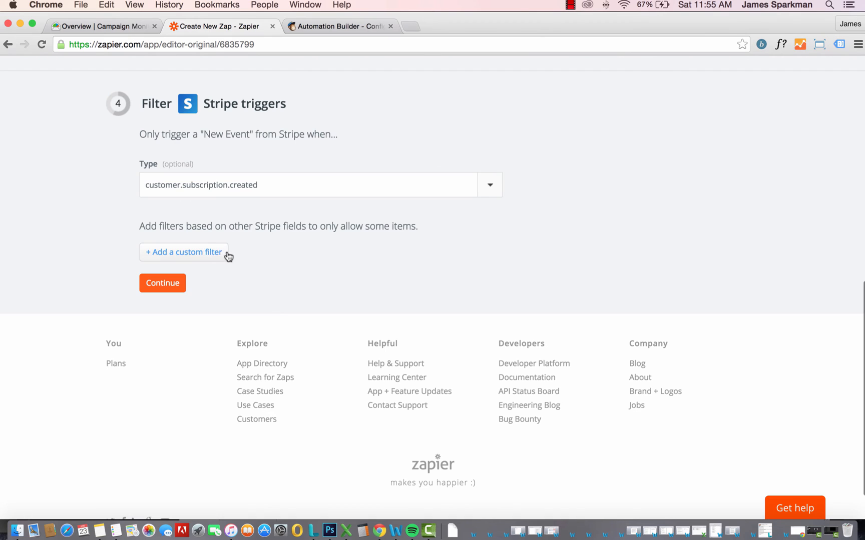
{"action": "mouse_move", "coordinate": [216, 258]}
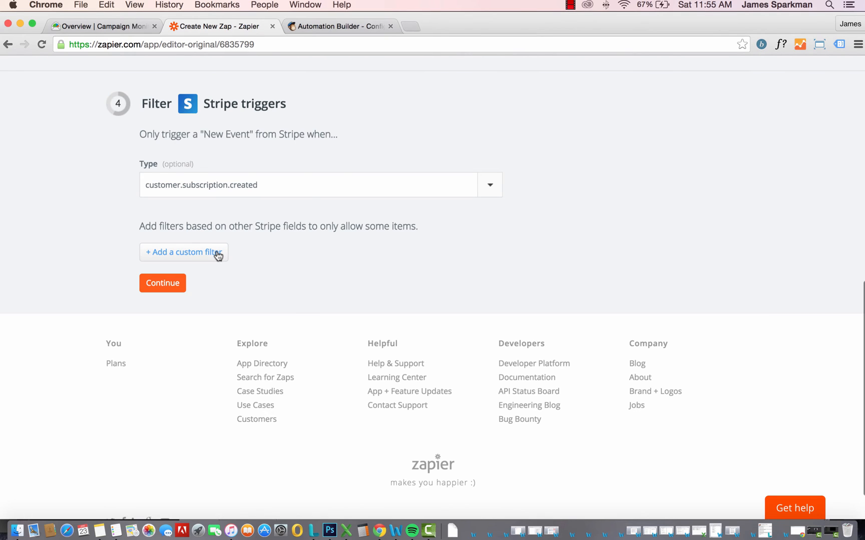
- Add a custom filter on a subscription data field, then remove that filter row
{"action": "left_click", "coordinate": [184, 252]}
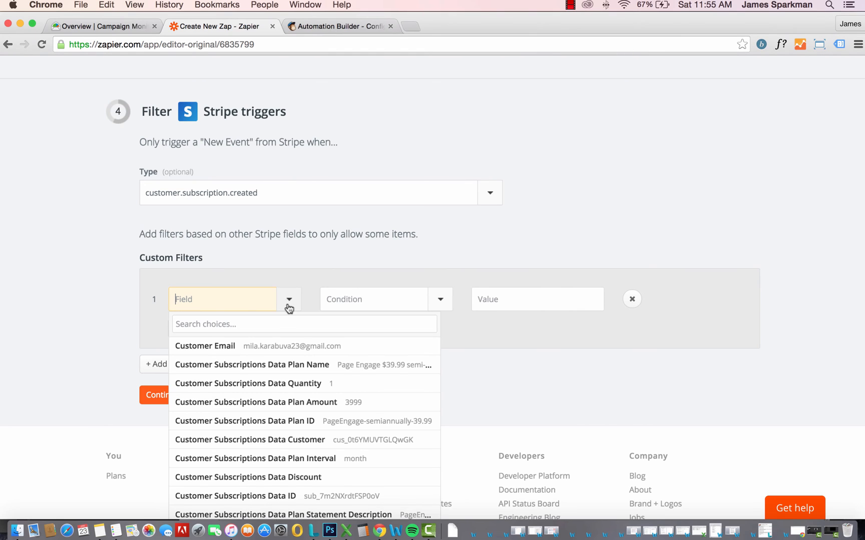
{"action": "left_click", "coordinate": [441, 299]}
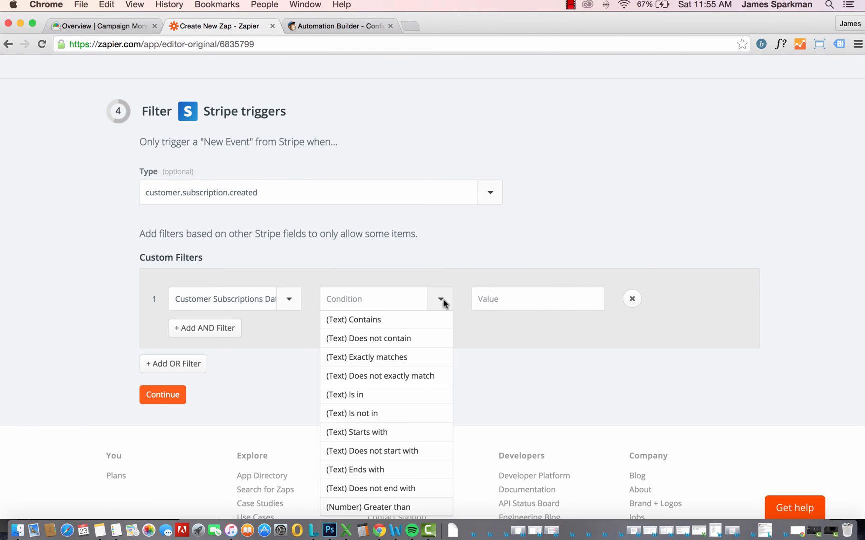
{"action": "left_click", "coordinate": [366, 357]}
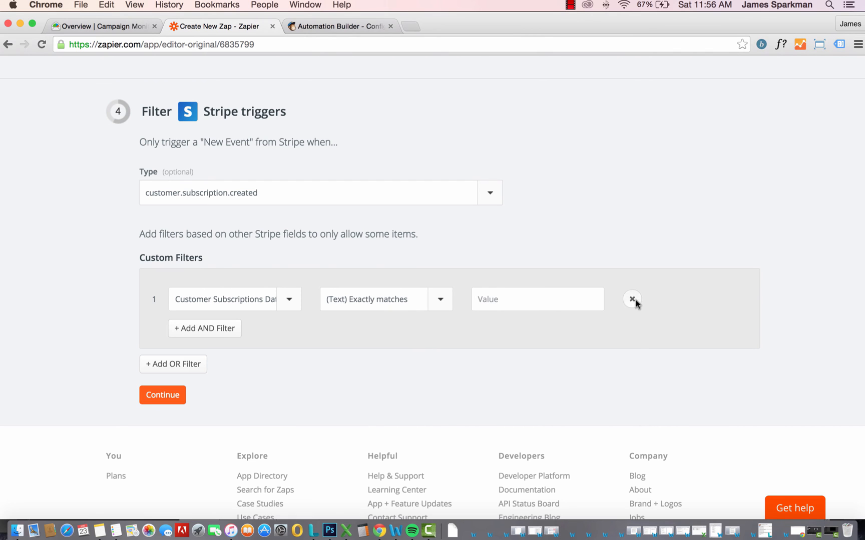
{"action": "left_click", "coordinate": [162, 395]}
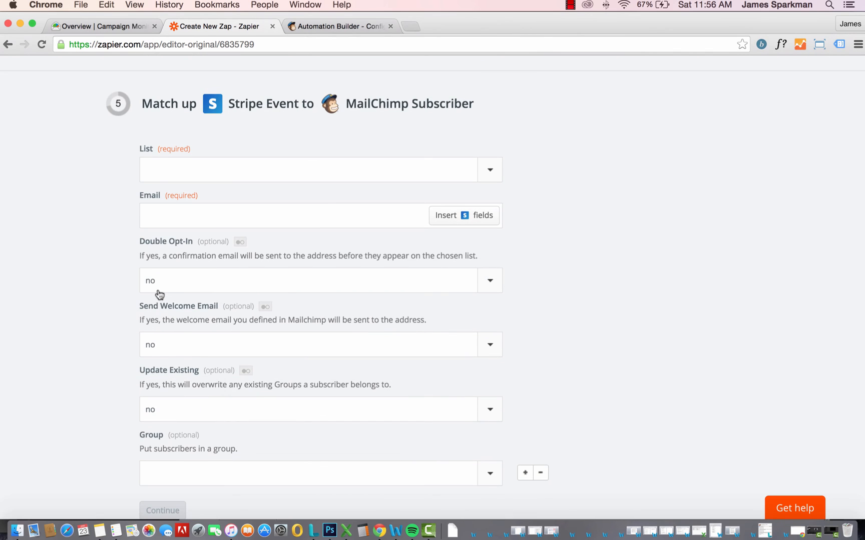
- Send new subscribers to the Clients MailChimp list
{"action": "left_click", "coordinate": [490, 169]}
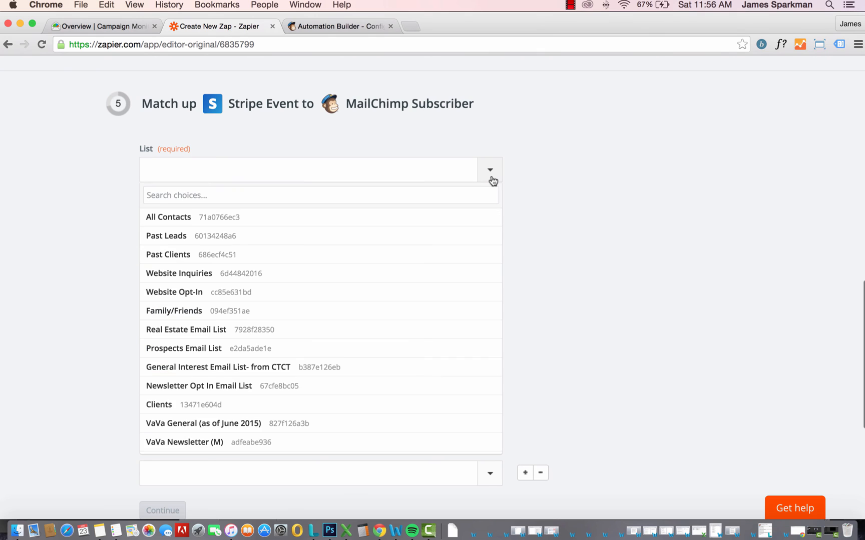
{"action": "left_click", "coordinate": [158, 404]}
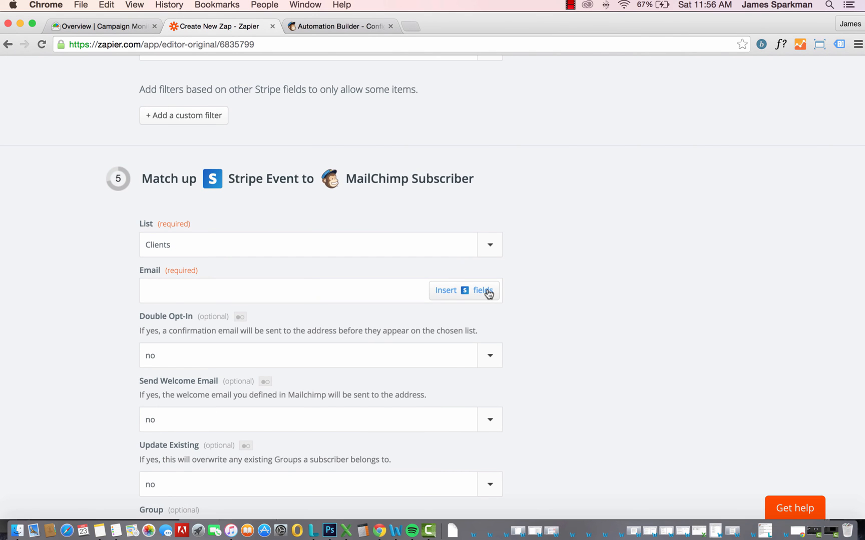
- Map Stripe's Customer Email to the subscriber email and continue to testing
{"action": "left_click", "coordinate": [465, 291]}
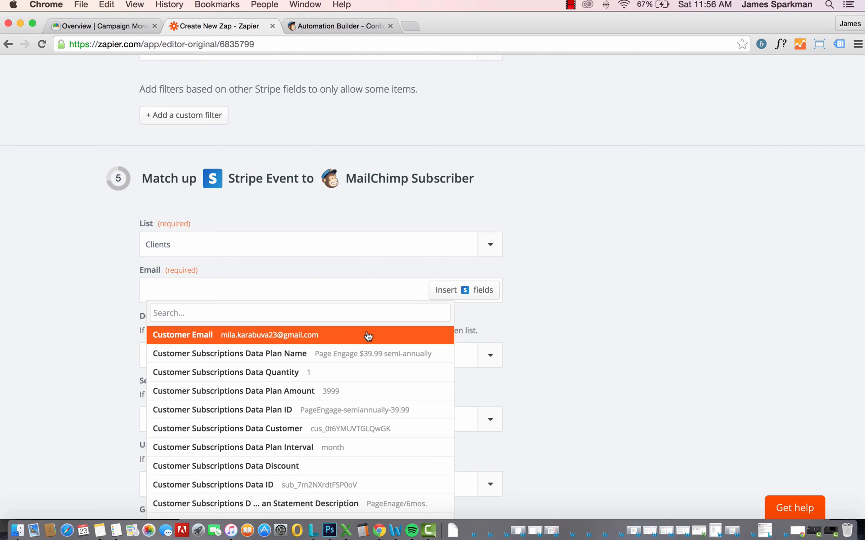
{"action": "left_click", "coordinate": [184, 335]}
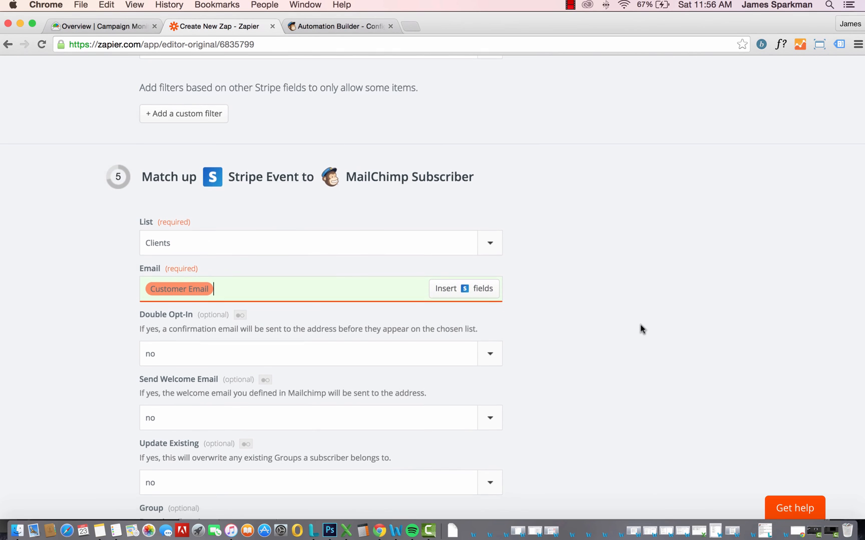
{"action": "scroll", "scroll_direction": "down", "scroll_amount": 3}
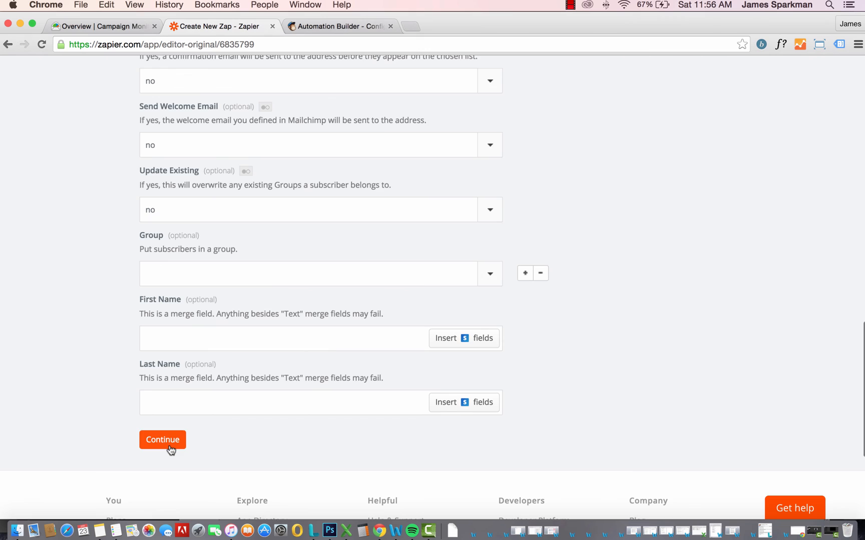
{"action": "left_click", "coordinate": [162, 440]}
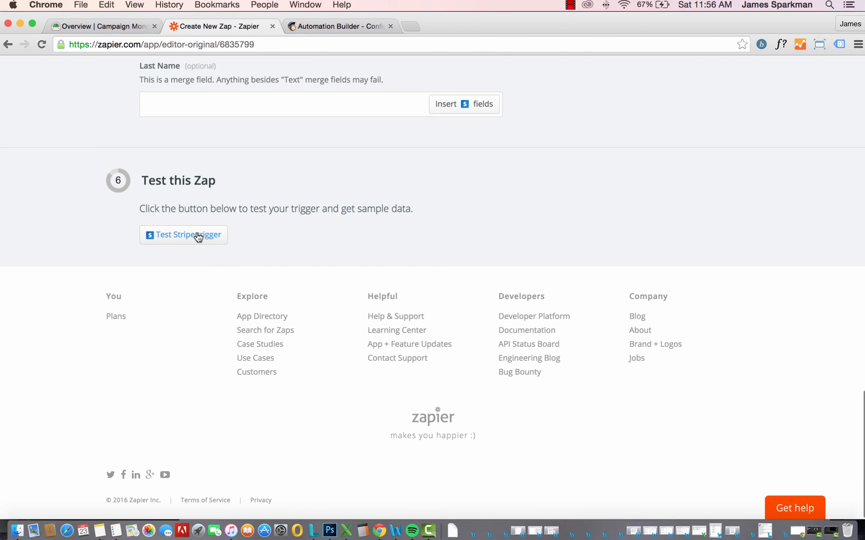
- Load three Stripe trigger samples for testing the Zap
{"action": "left_click", "coordinate": [183, 236]}
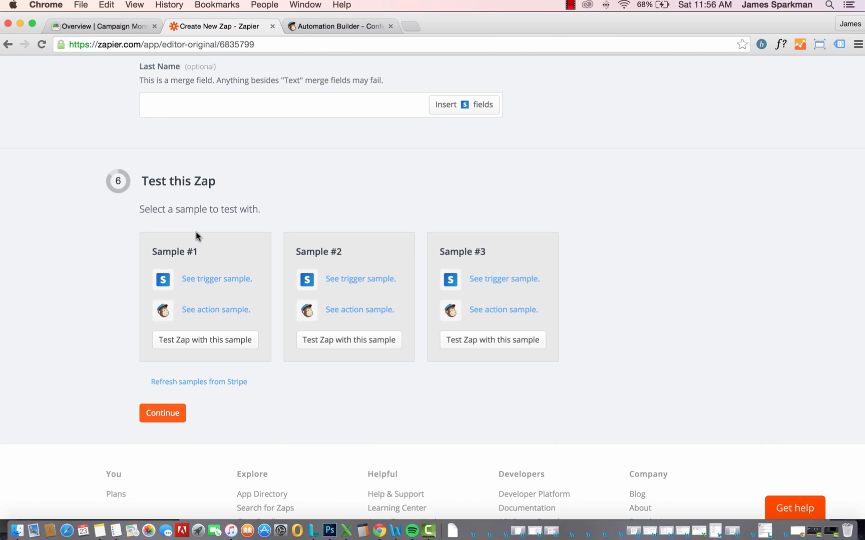
{"action": "mouse_move", "coordinate": [98, 417]}
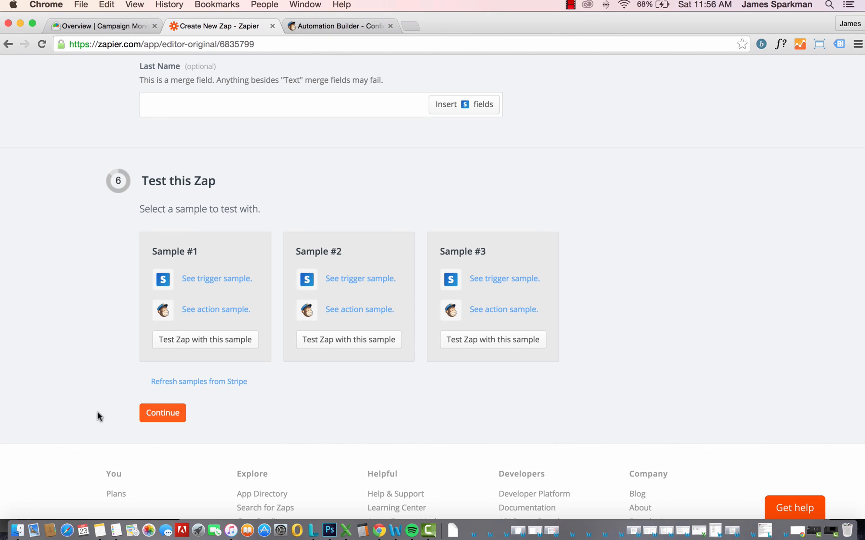